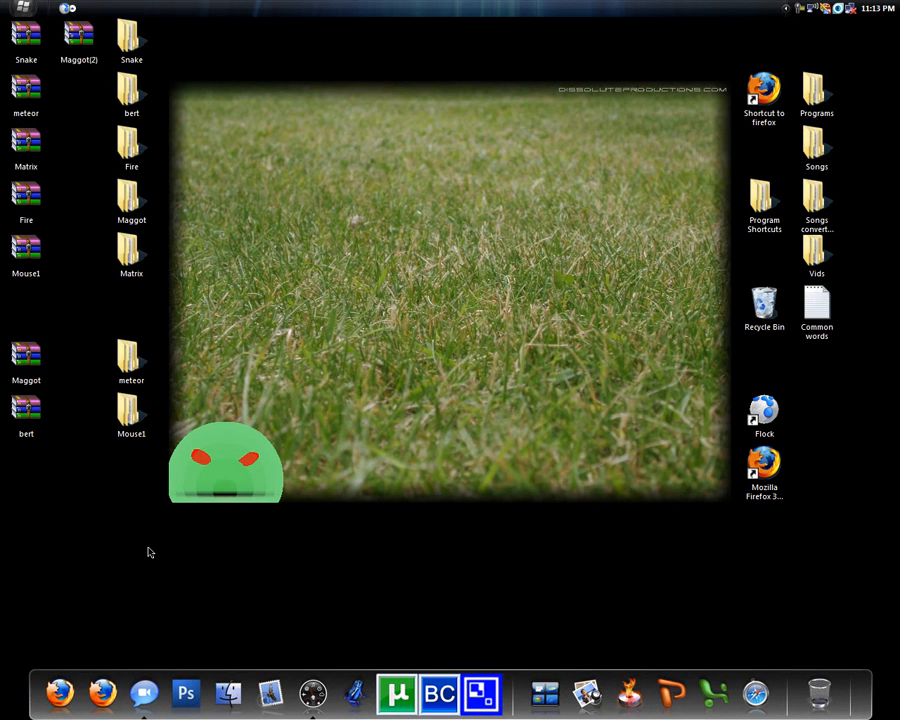
{"action": "mouse_move", "coordinate": [128, 544]}
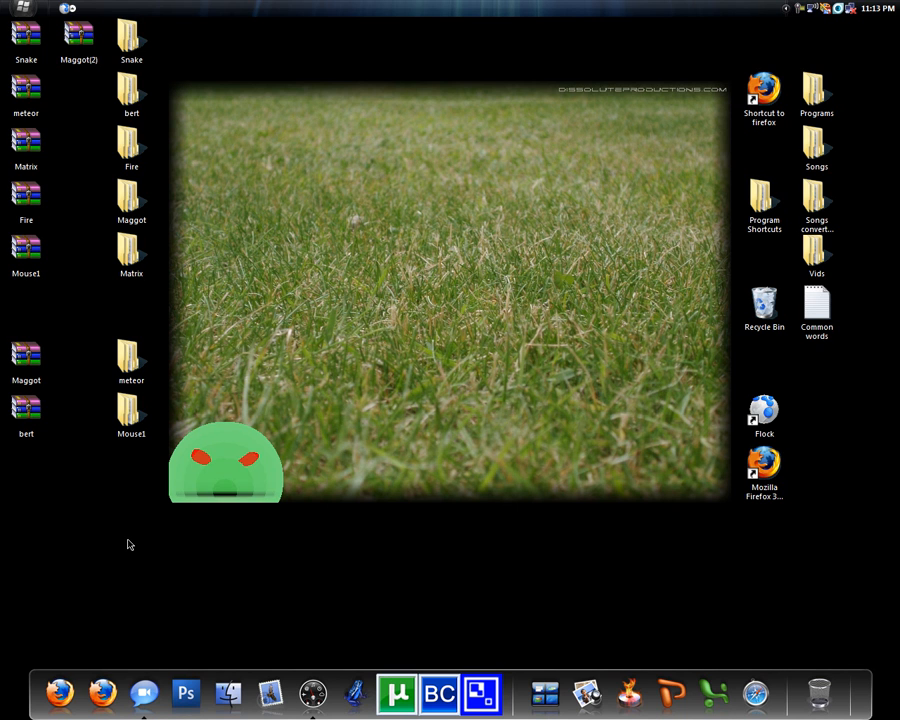
{"action": "mouse_move", "coordinate": [144, 556]}
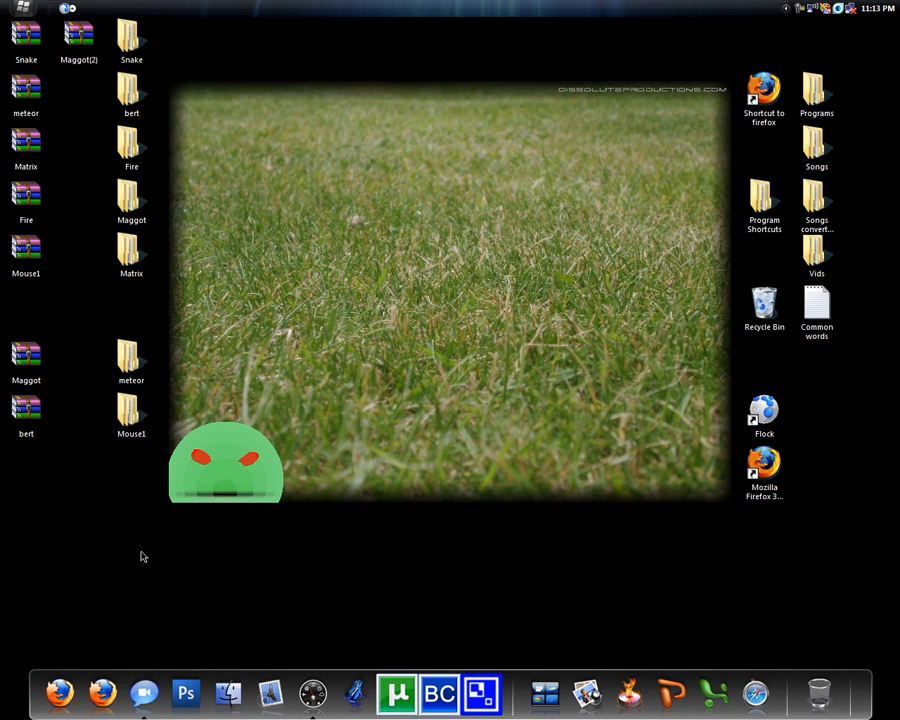
{"action": "mouse_move", "coordinate": [210, 524]}
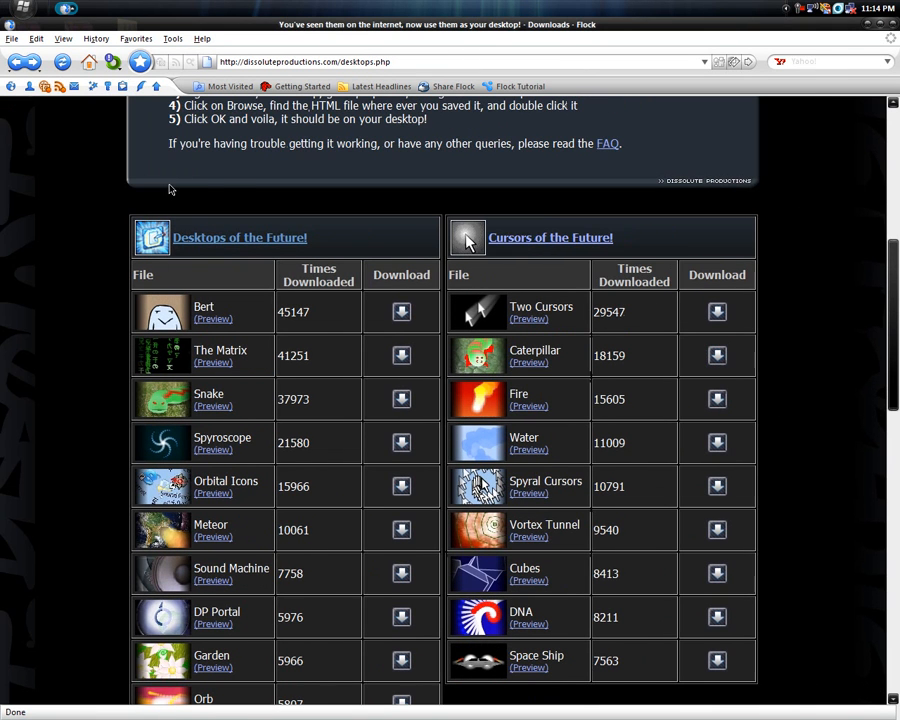
Step: Scroll through the Desktops of the Future download page in Flock
{"action": "scroll", "scroll_direction": "down", "scroll_amount": 3}
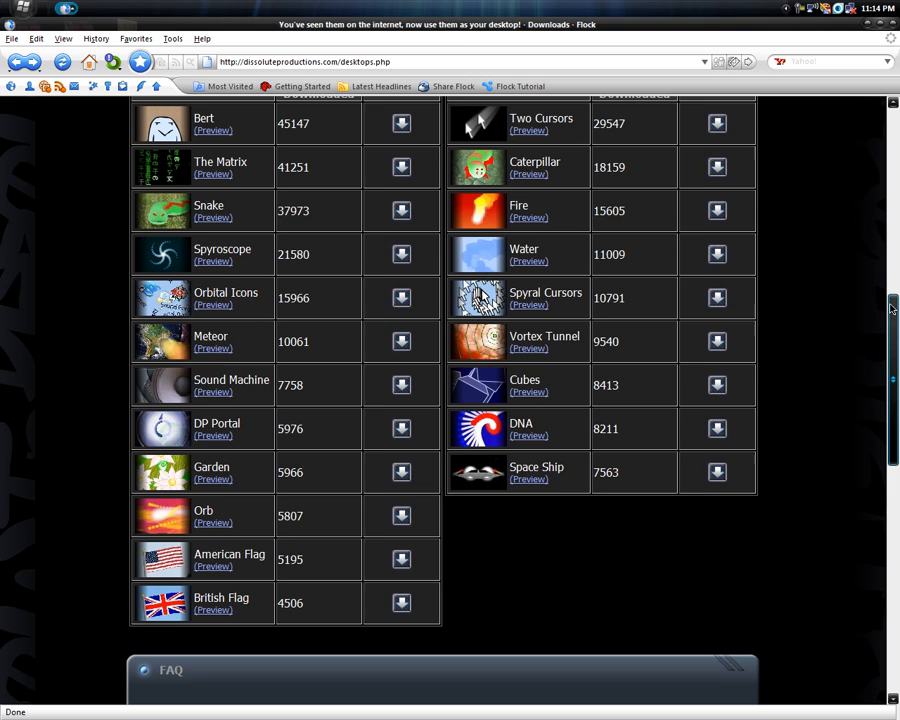
{"action": "scroll", "scroll_direction": "up", "scroll_amount": 3}
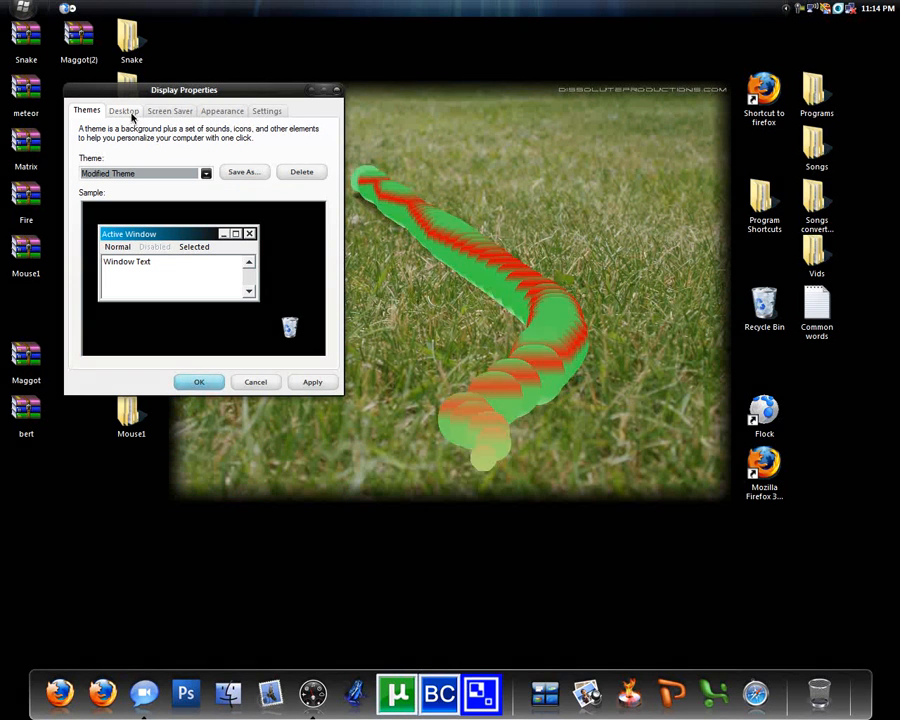
Step: Browse to the bert folder on the Desktop and add the bert file to the background list
{"action": "left_click", "coordinate": [124, 110]}
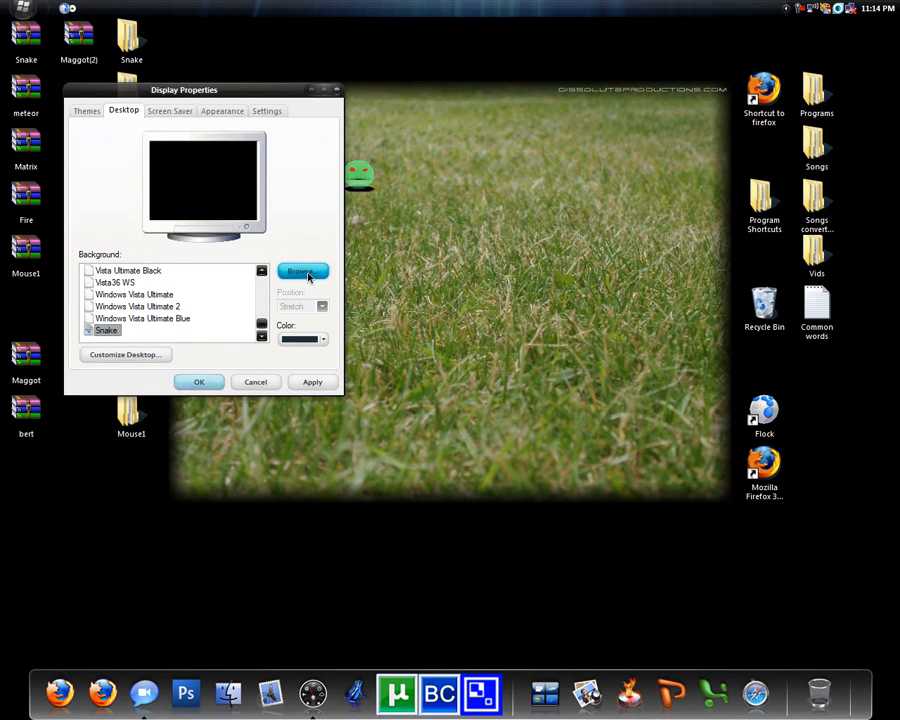
{"action": "left_click", "coordinate": [300, 272]}
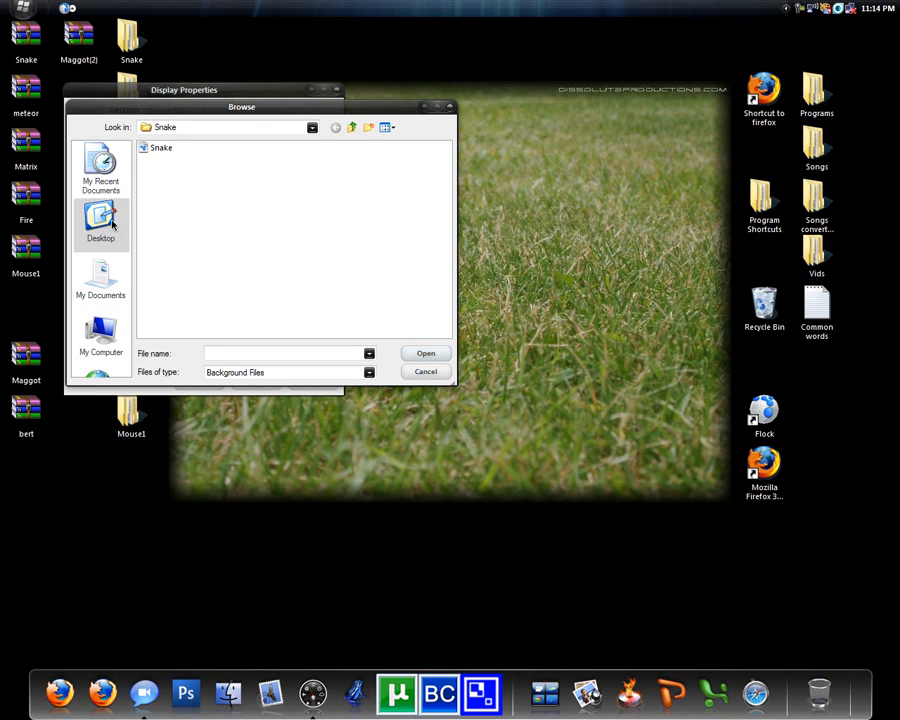
{"action": "left_click", "coordinate": [100, 222]}
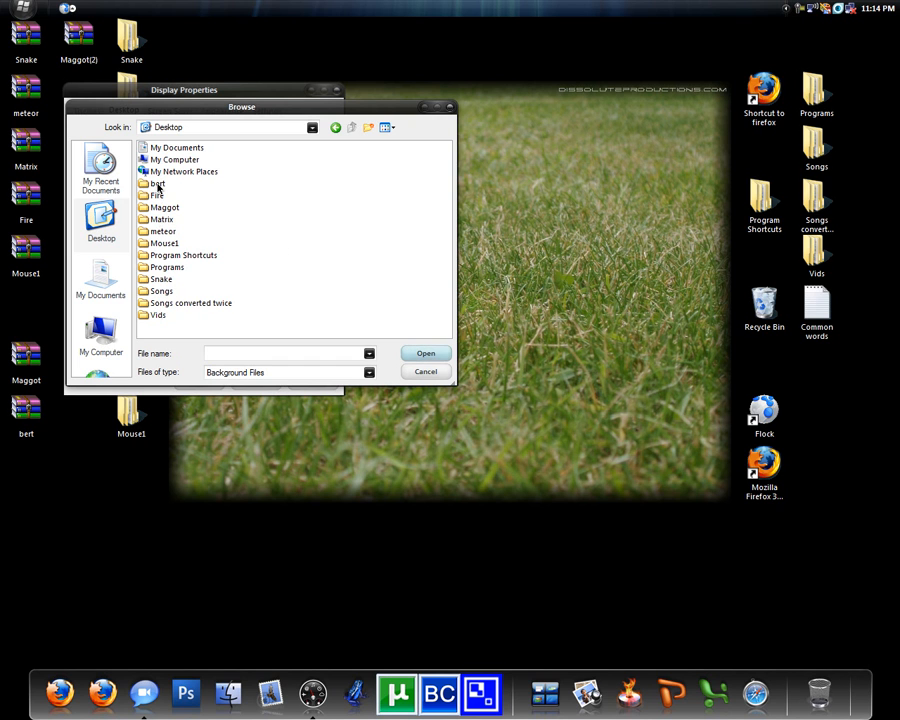
{"action": "double_click", "coordinate": [156, 184]}
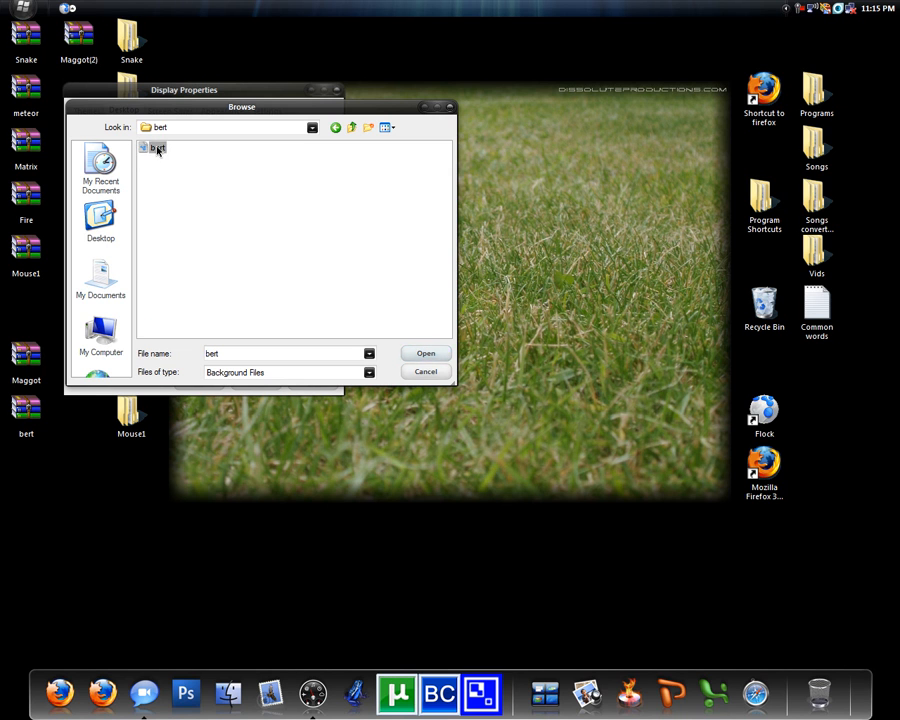
{"action": "left_click", "coordinate": [424, 352]}
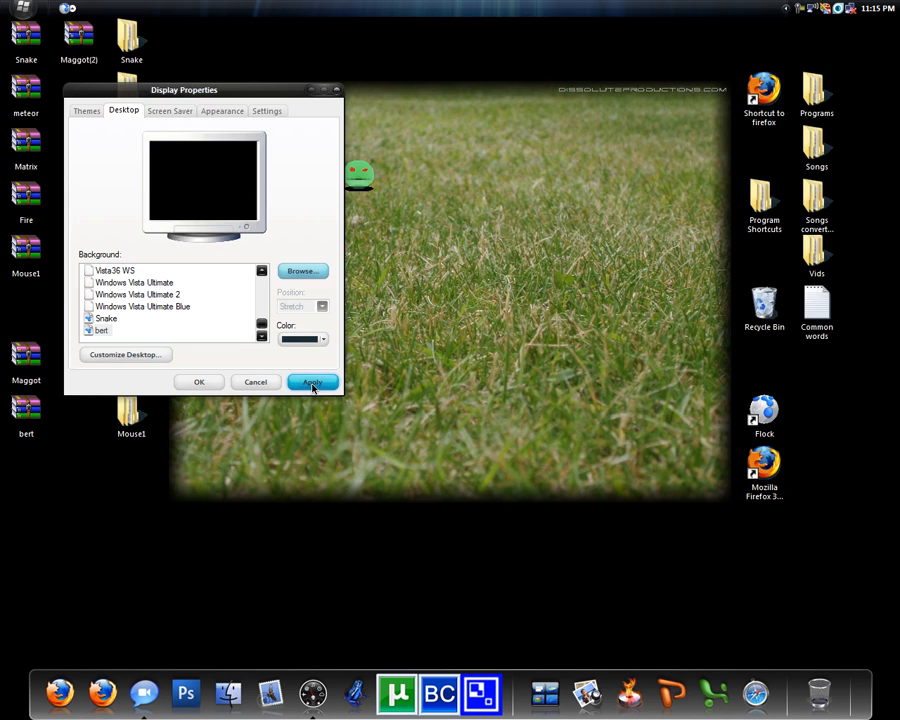
Step: Apply the bert desert background and accept the settings, closing Display Properties
{"action": "left_click", "coordinate": [312, 382]}
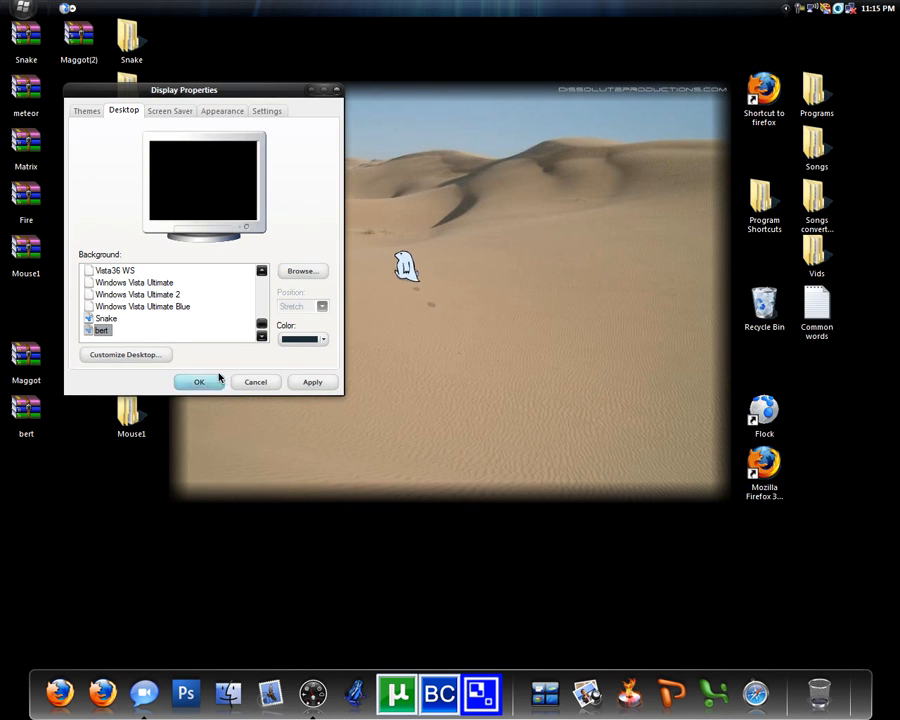
{"action": "left_click", "coordinate": [196, 382]}
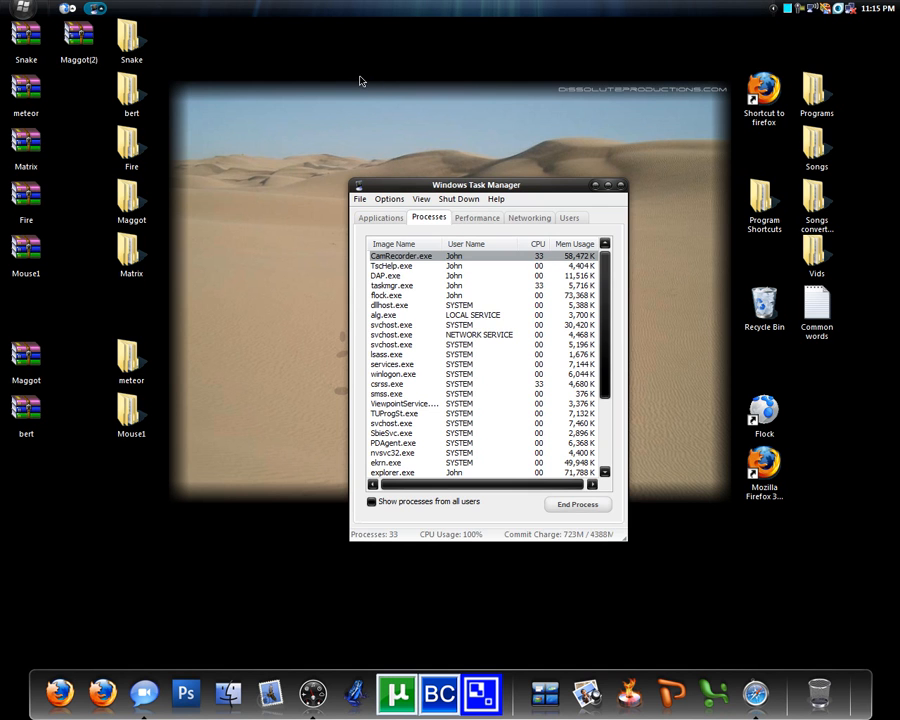
Step: Review the Performance graphs and the Processes list in Task Manager, then close it
{"action": "left_click", "coordinate": [476, 216]}
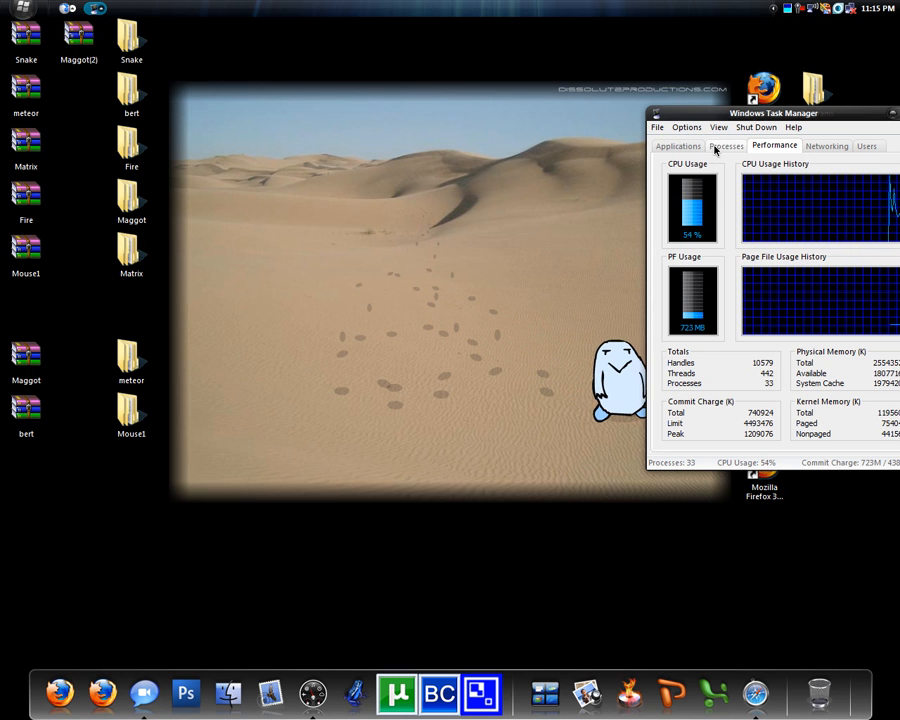
{"action": "left_click", "coordinate": [726, 146]}
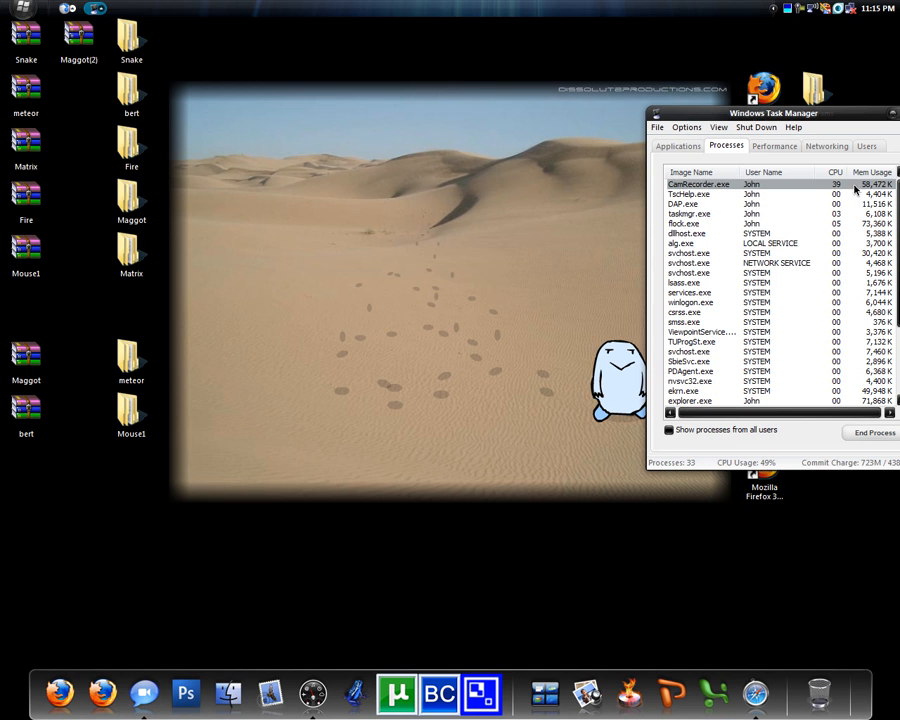
{"action": "left_click", "coordinate": [688, 232]}
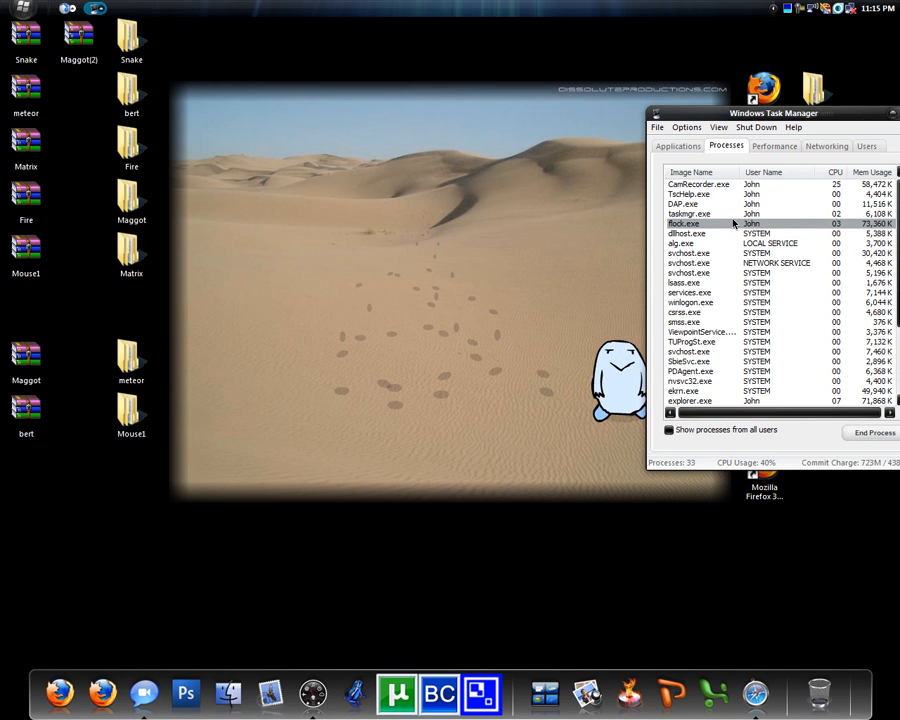
{"action": "scroll", "scroll_direction": "down", "scroll_amount": 3}
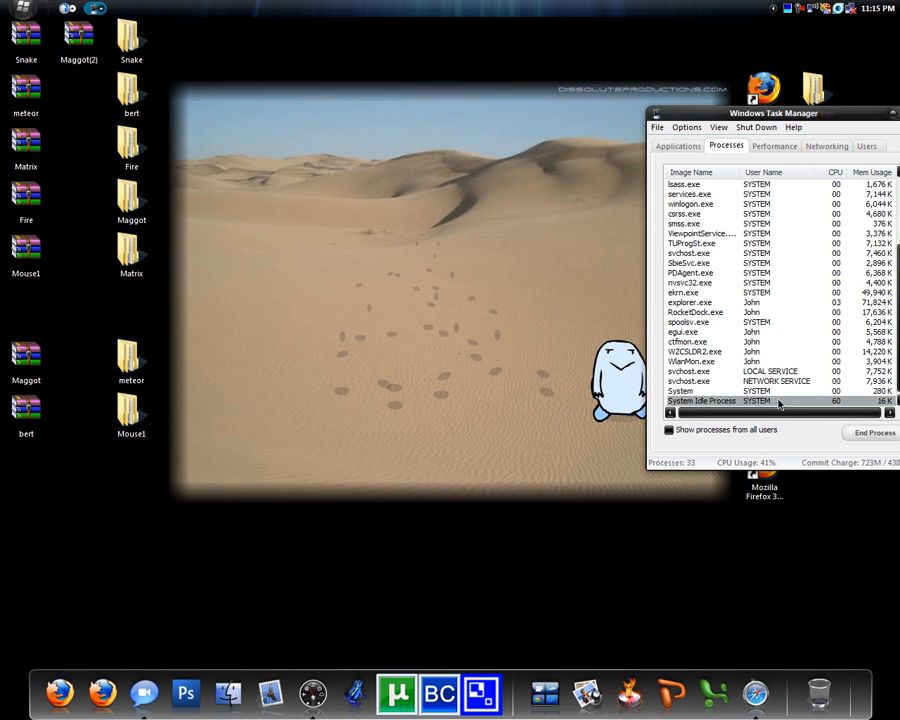
{"action": "left_click", "coordinate": [690, 302]}
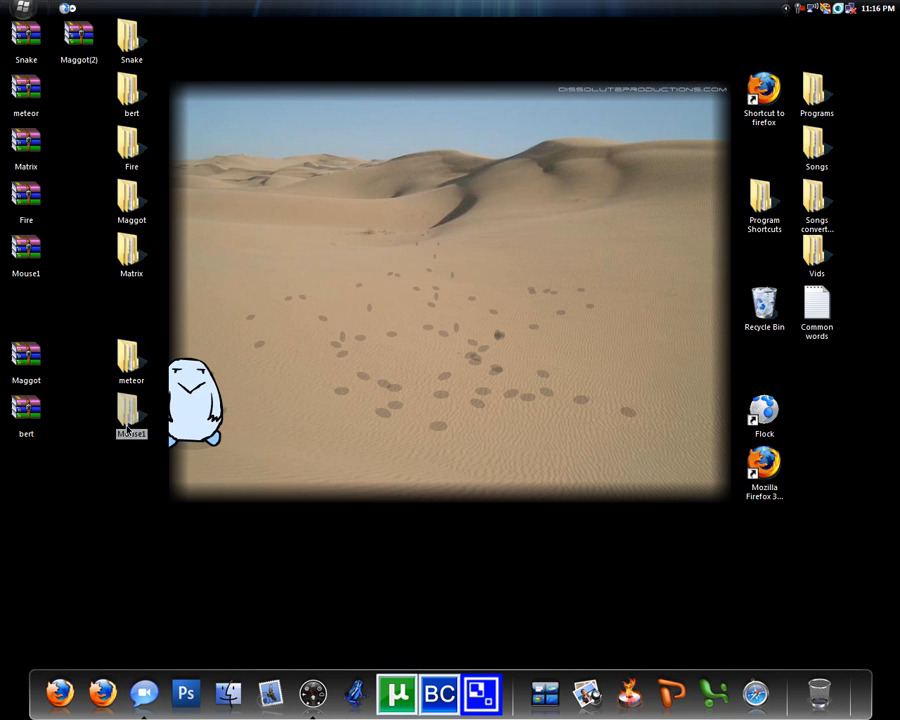
{"action": "double_click", "coordinate": [132, 408]}
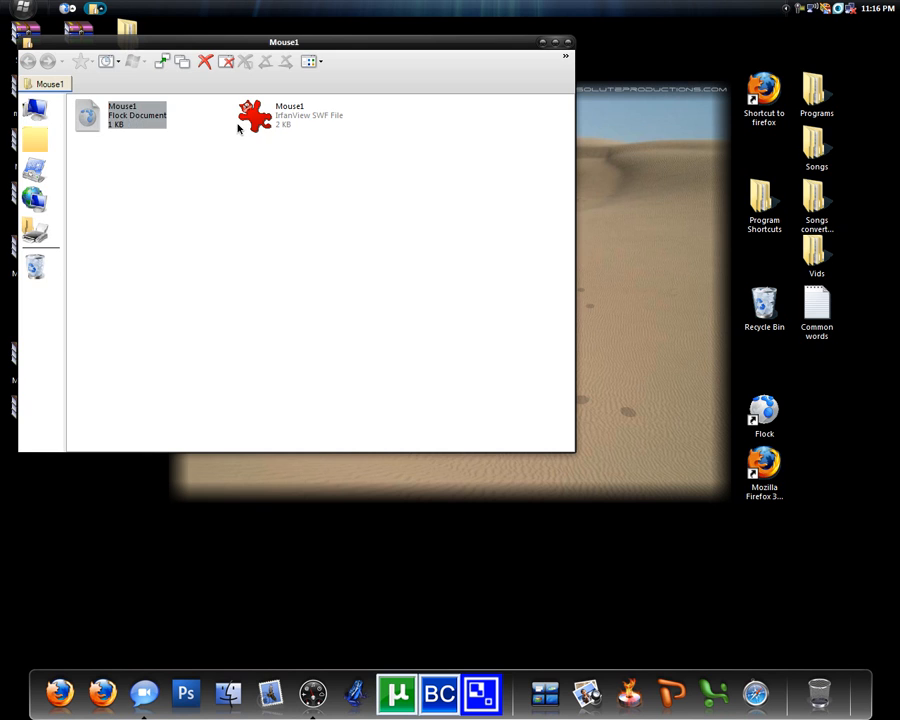
{"action": "double_click", "coordinate": [252, 114]}
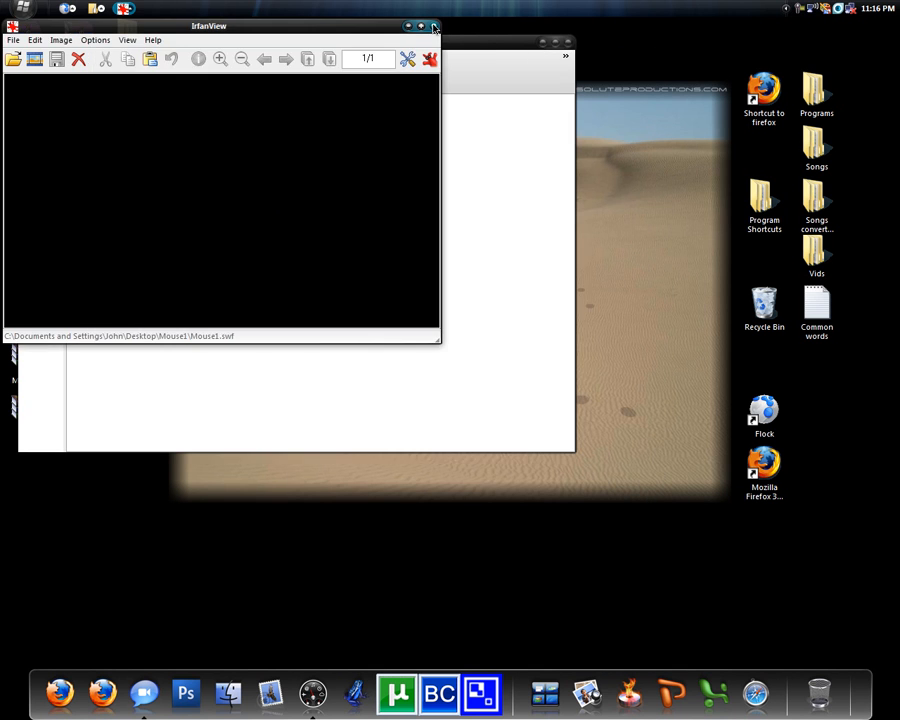
{"action": "left_click", "coordinate": [438, 28]}
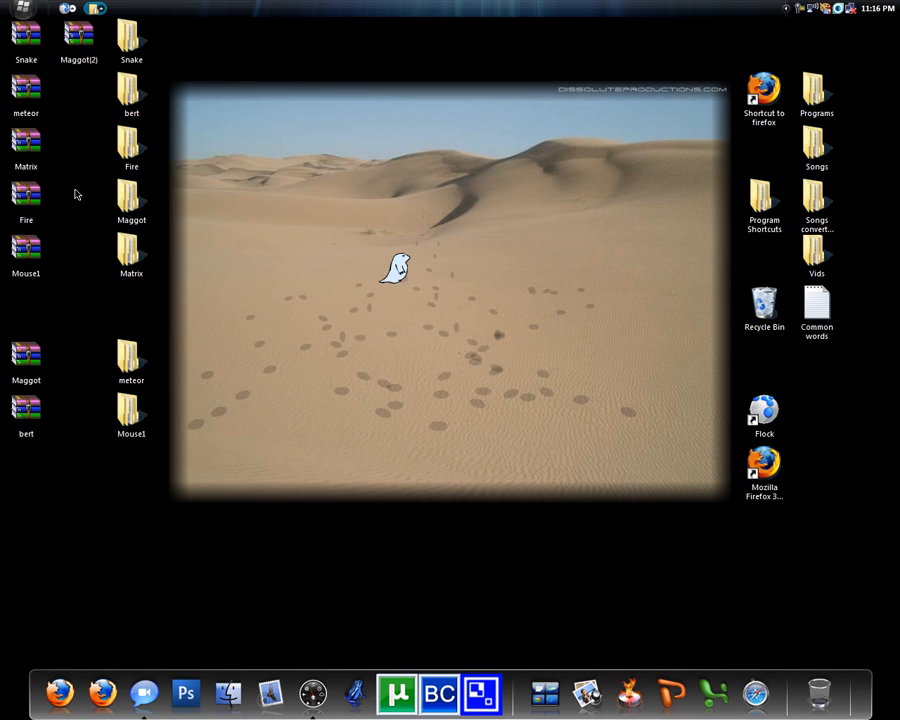